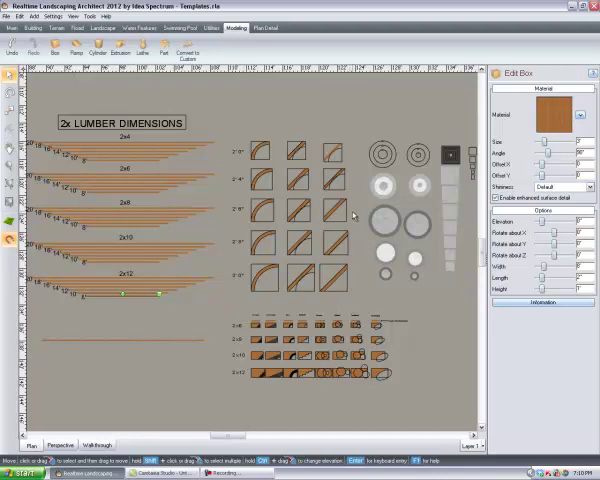
{"action": "mouse_move", "coordinate": [305, 130]}
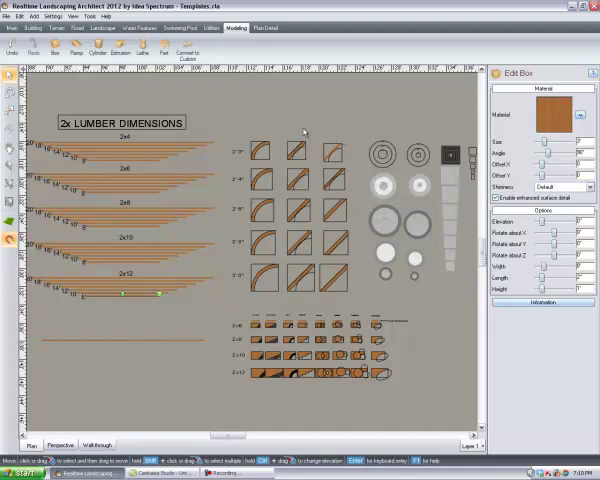
Step: Show the templates scene in 3D perspective and set the wood post into the round concrete footing
{"action": "left_click", "coordinate": [256, 155]}
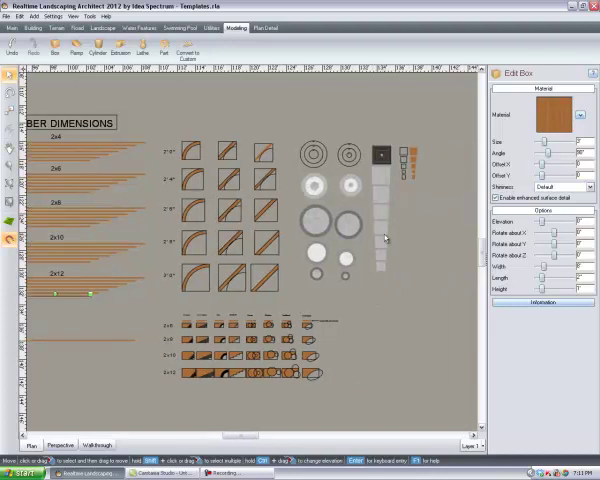
{"action": "left_click", "coordinate": [348, 225]}
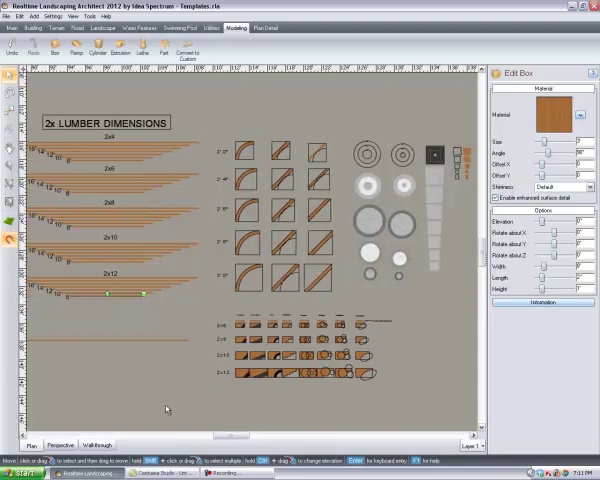
{"action": "left_click", "coordinate": [62, 444]}
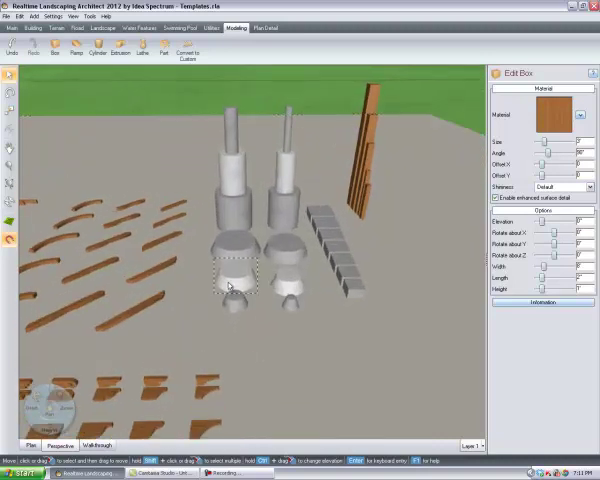
{"action": "left_click", "coordinate": [235, 280]}
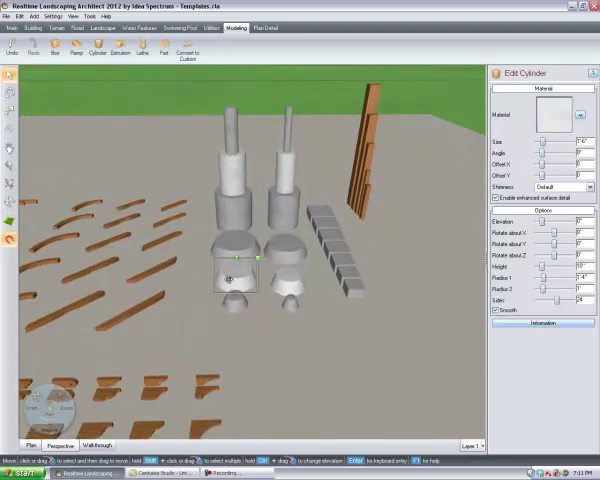
{"action": "left_click_drag", "start_coordinate": [238, 270], "coordinate": [275, 315]}
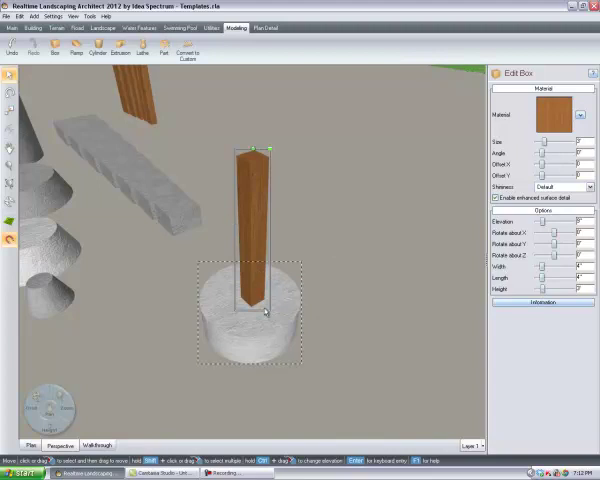
{"action": "mouse_move", "coordinate": [267, 328]}
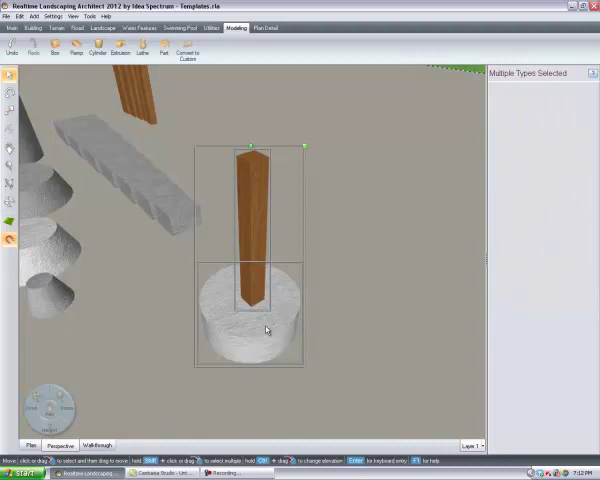
Step: Group the selected 4x4 wood post and cylindrical concrete footing using the context-menu Group command
{"action": "right_click", "coordinate": [266, 330]}
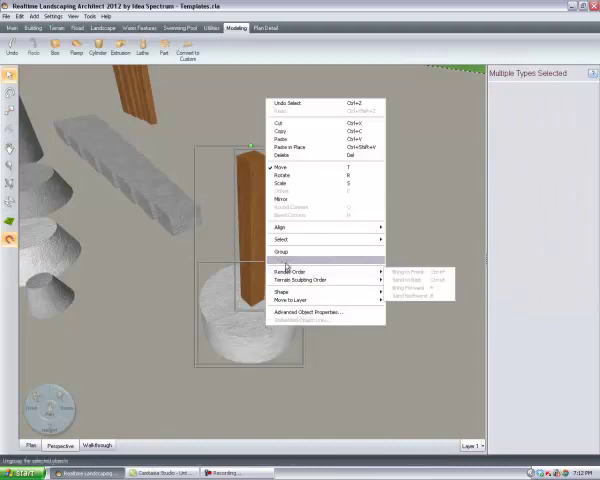
{"action": "left_click", "coordinate": [281, 252]}
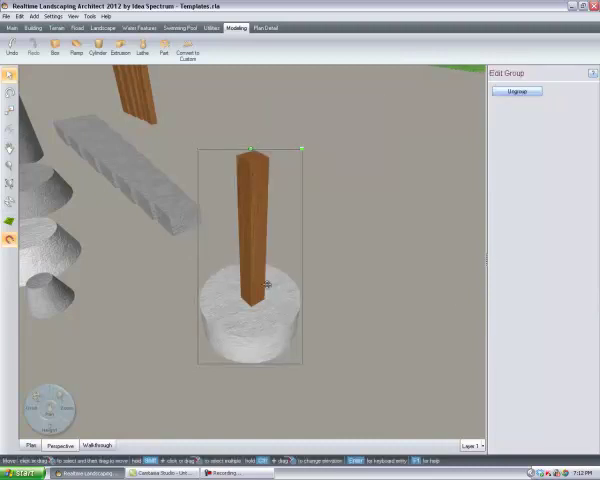